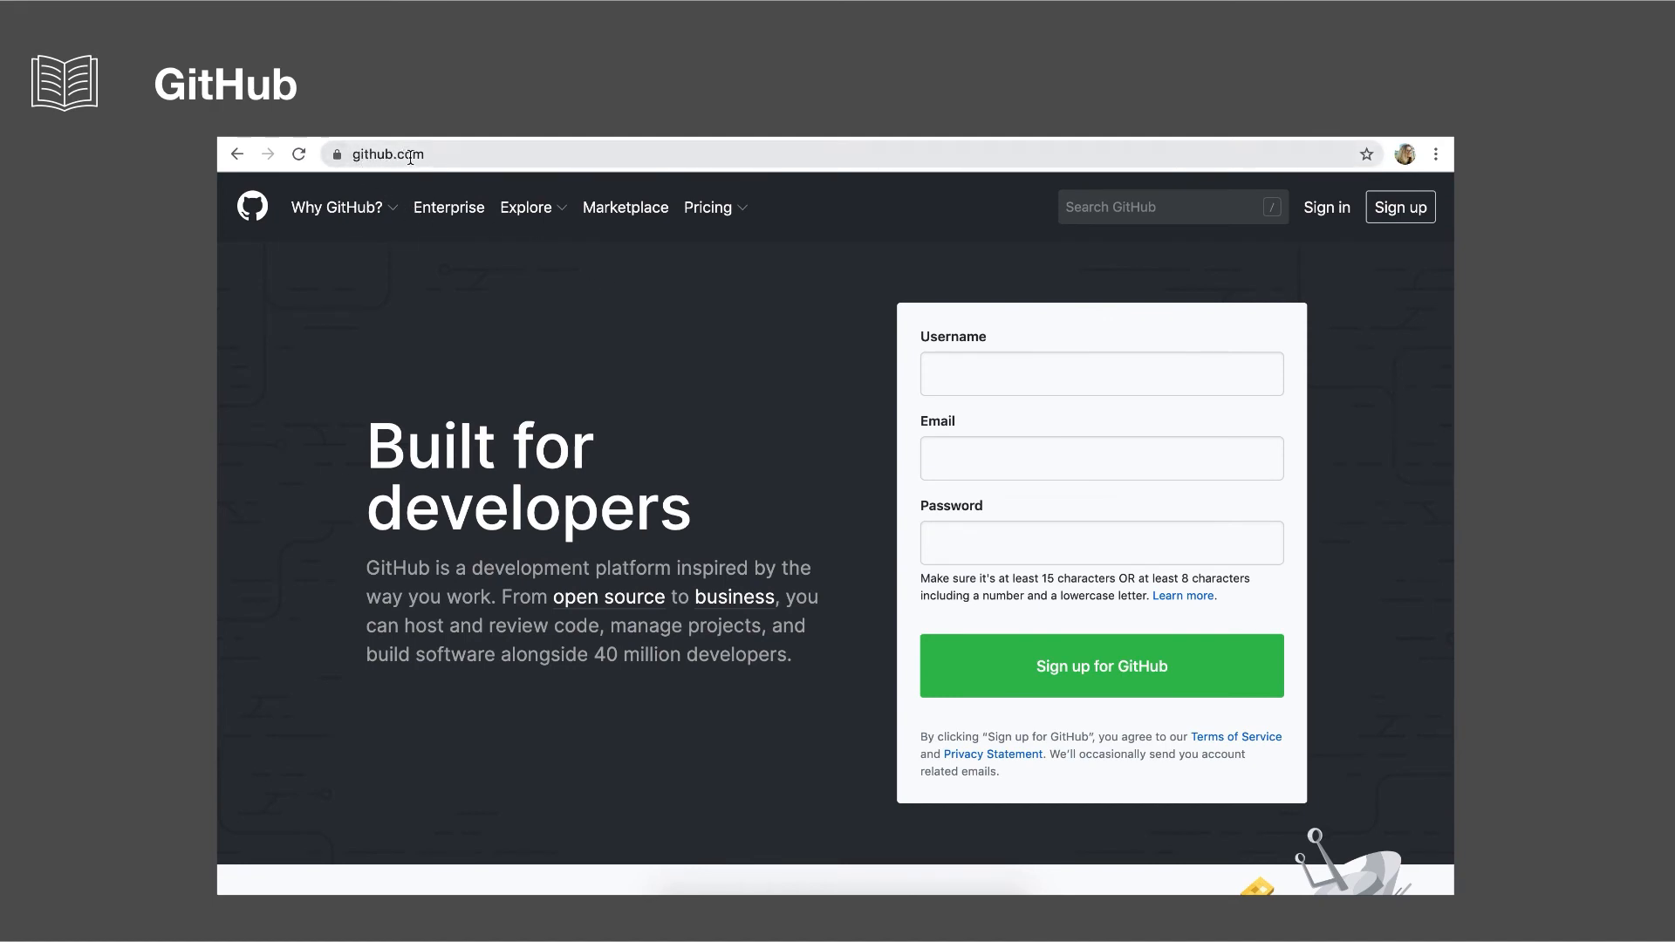
pyautogui.moveTo(938, 626)
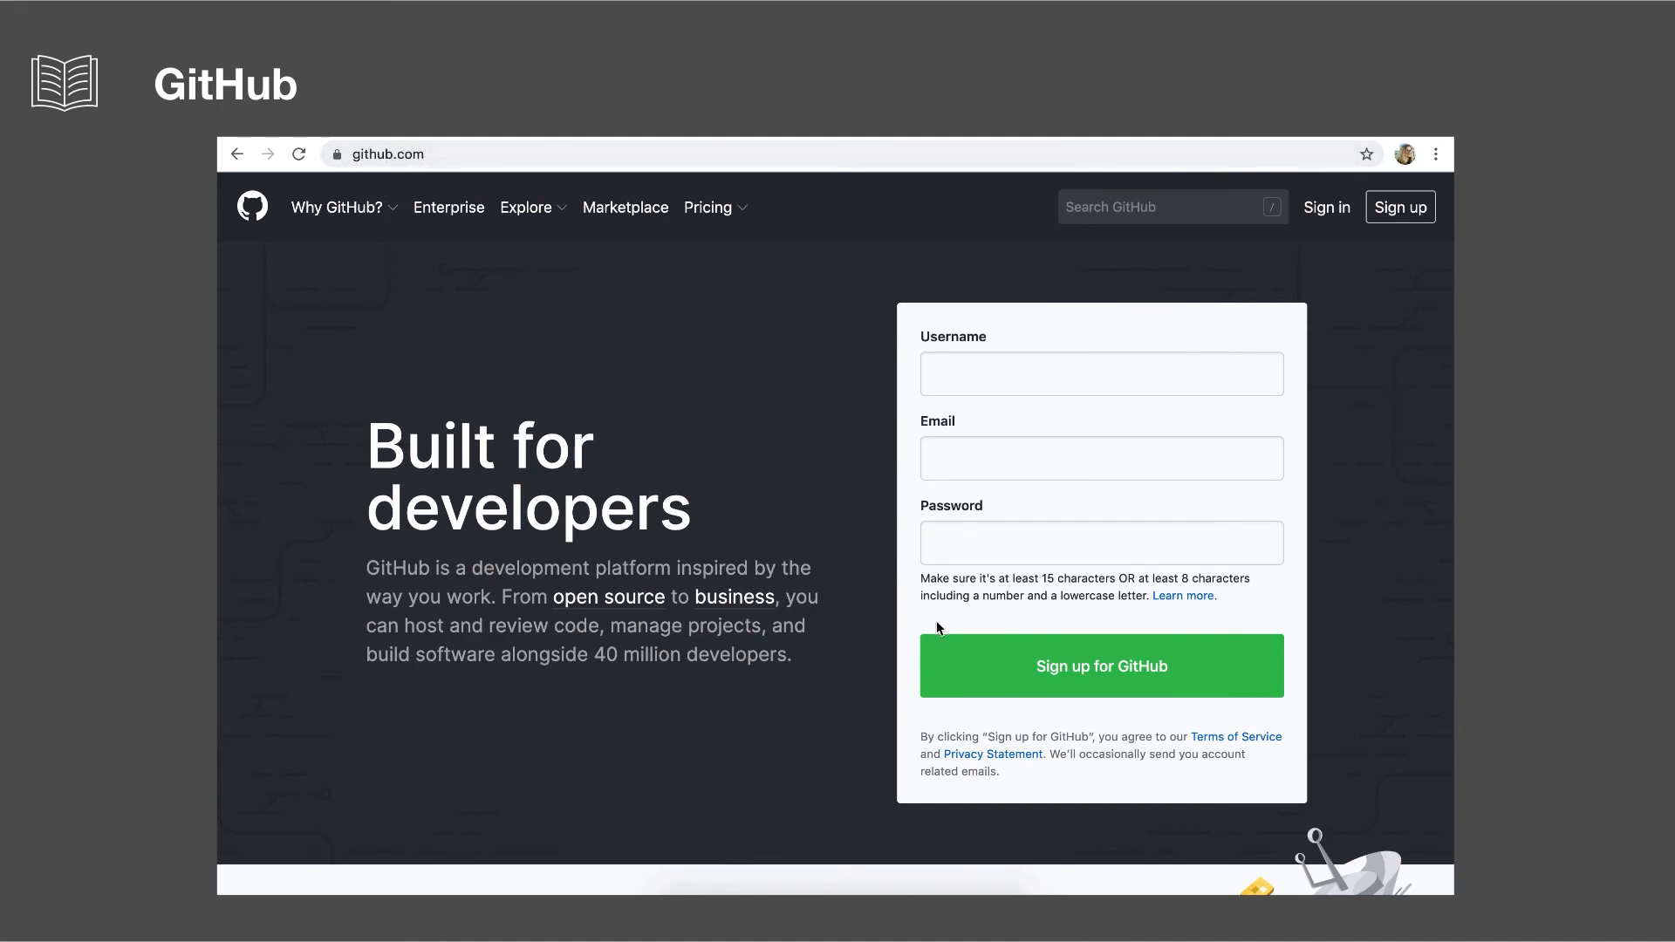
pyautogui.moveTo(1139, 728)
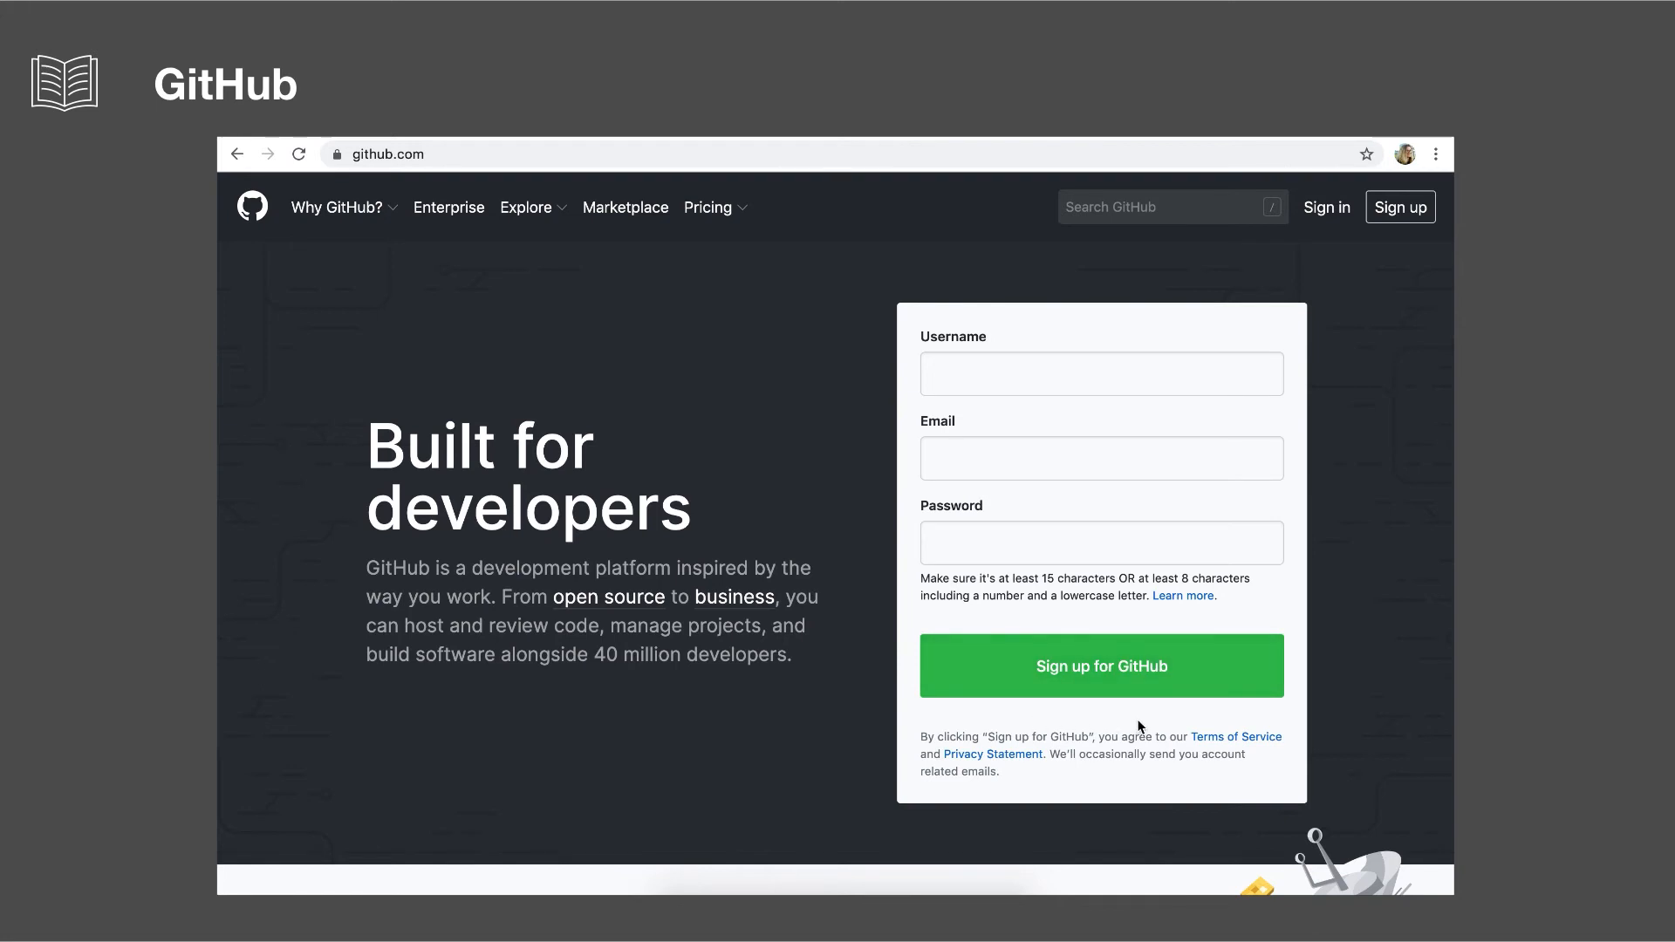